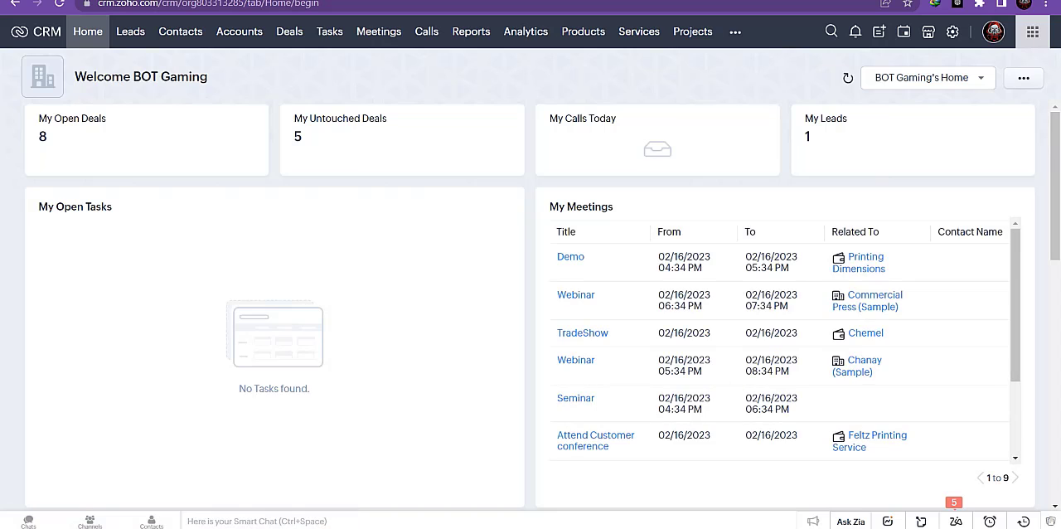
pyautogui.moveTo(929, 32)
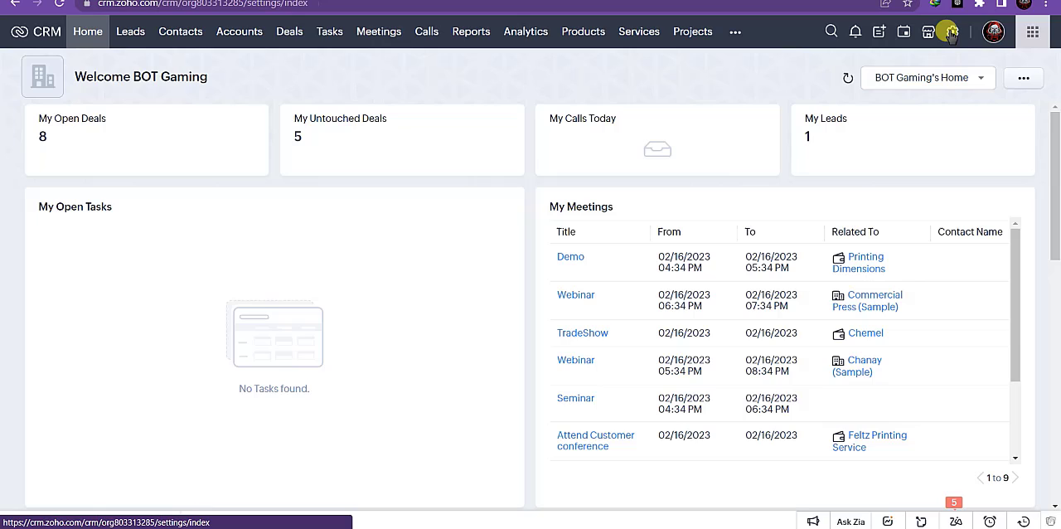
# Go from the home dashboard to the CRM Setup page
pyautogui.click(952, 31)
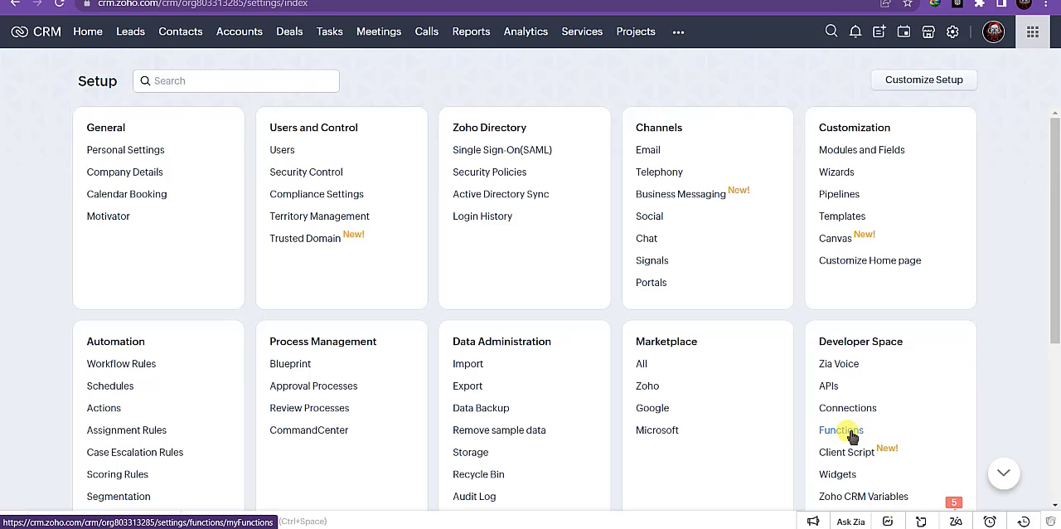
pyautogui.click(841, 429)
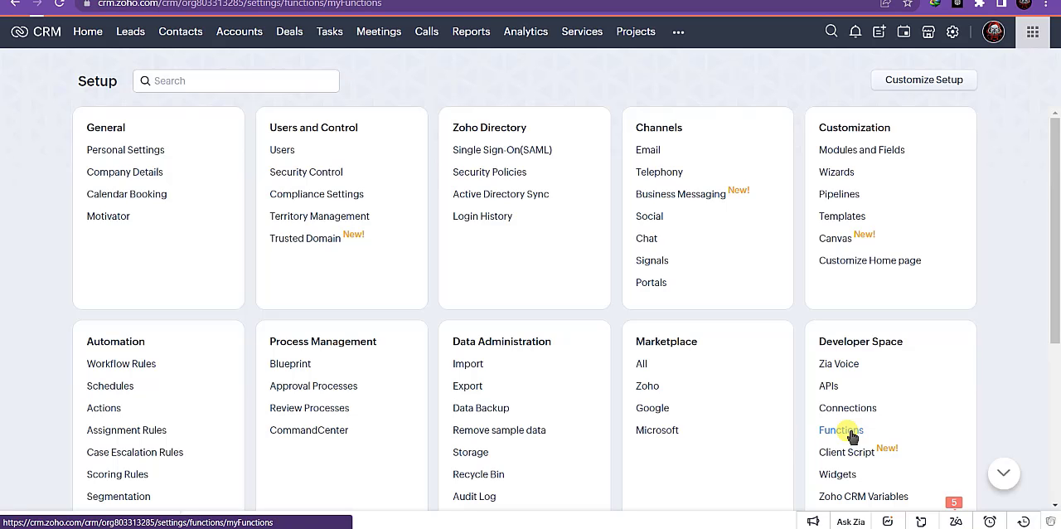
# Show the organisation's Functions list under Developer Space
pyautogui.click(841, 430)
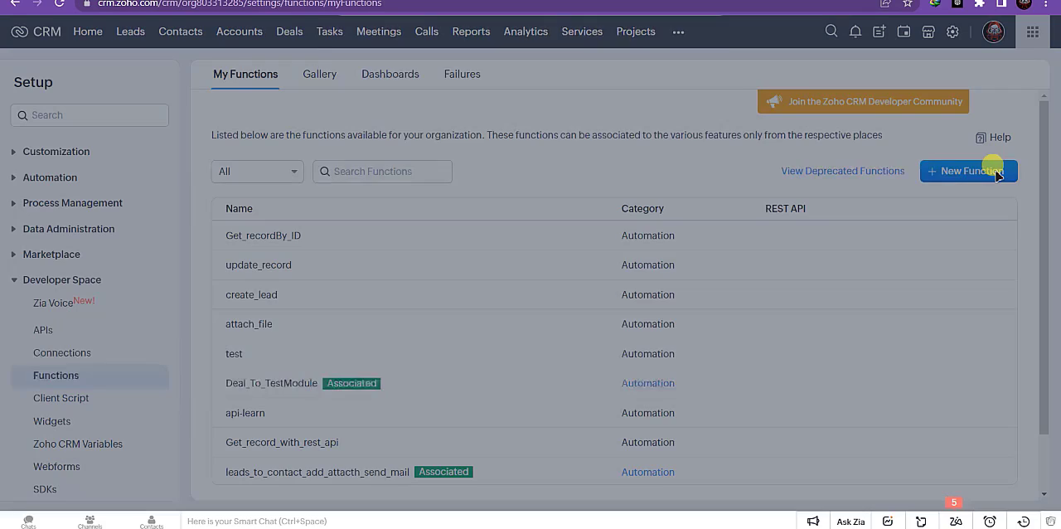
# Start a new function named get_record_with_rest_api
pyautogui.click(968, 170)
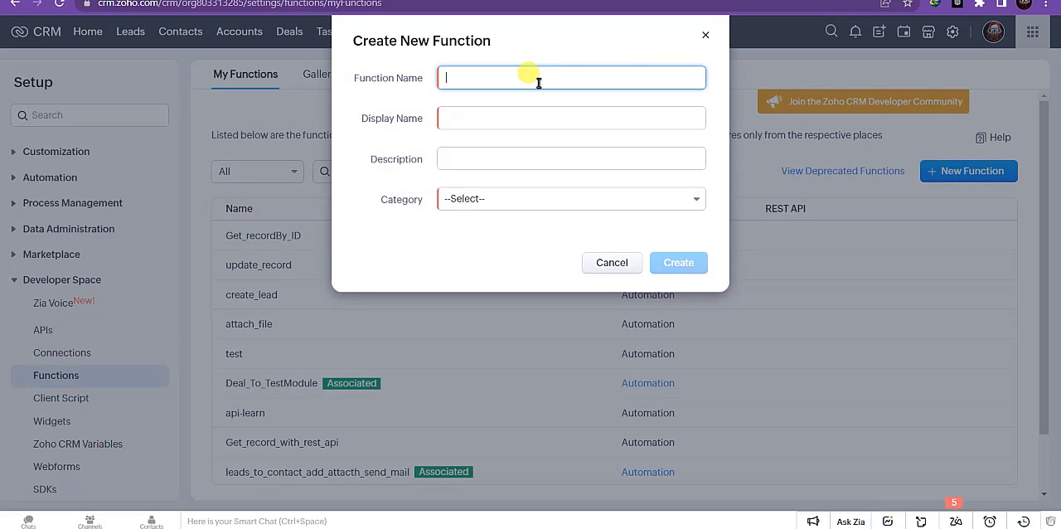
pyautogui.write('get_record_with_')
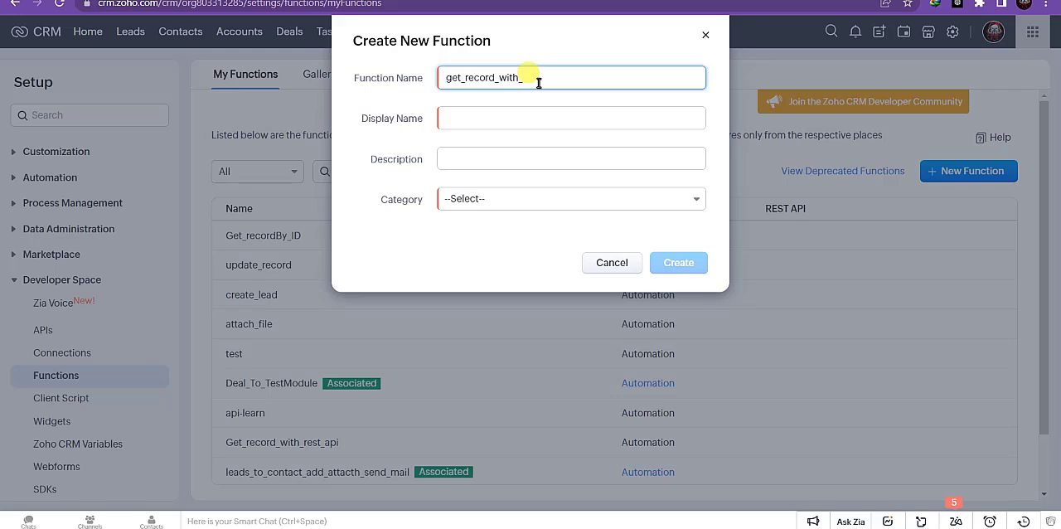
pyautogui.write('rest')
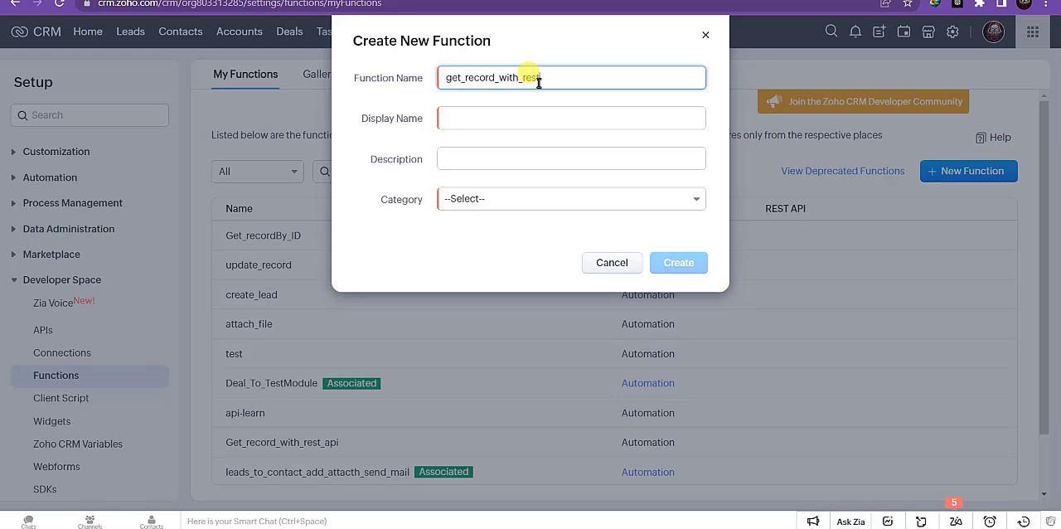
pyautogui.write('_api')
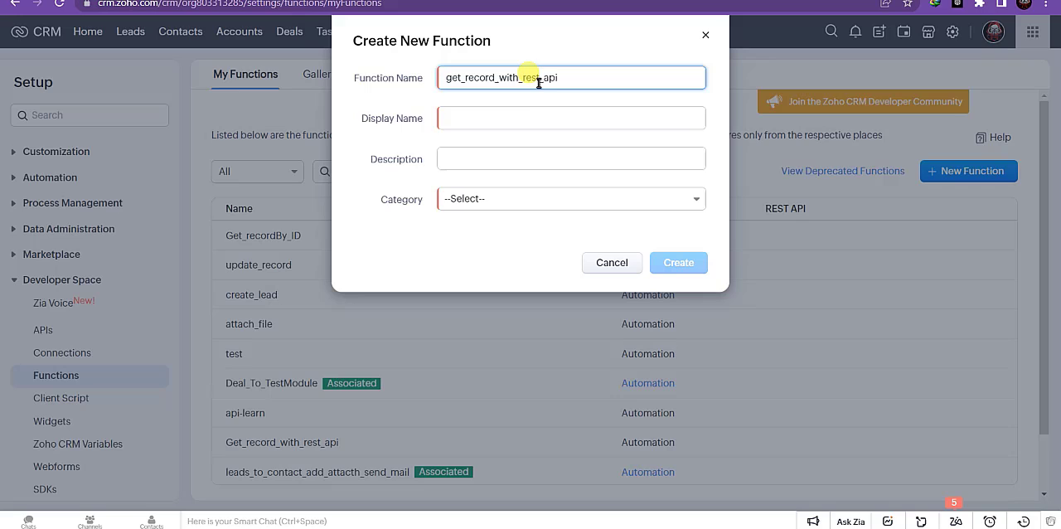
# Give it display name rest_api, category Automation, and create the function
pyautogui.click(571, 118)
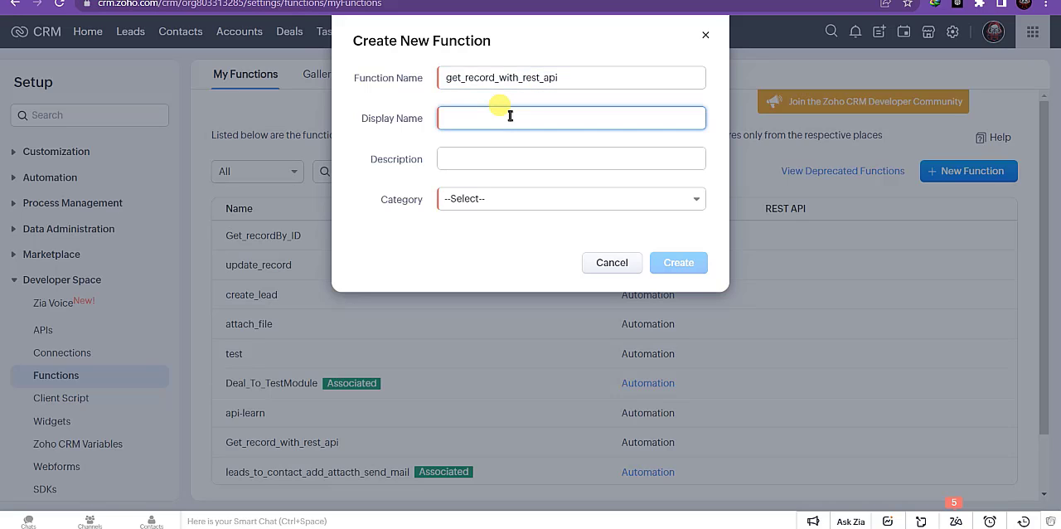
pyautogui.write('rest_api_')
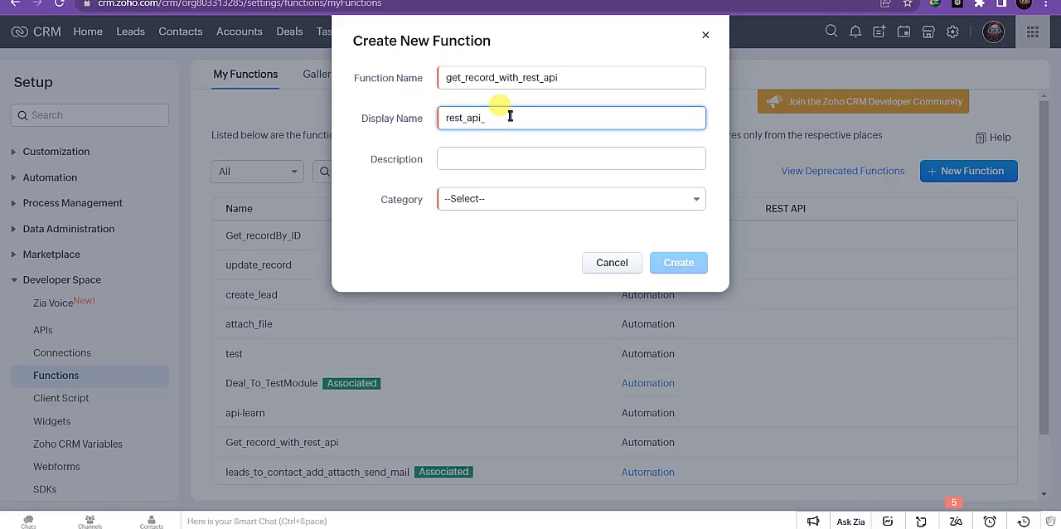
pyautogui.press('backspace')
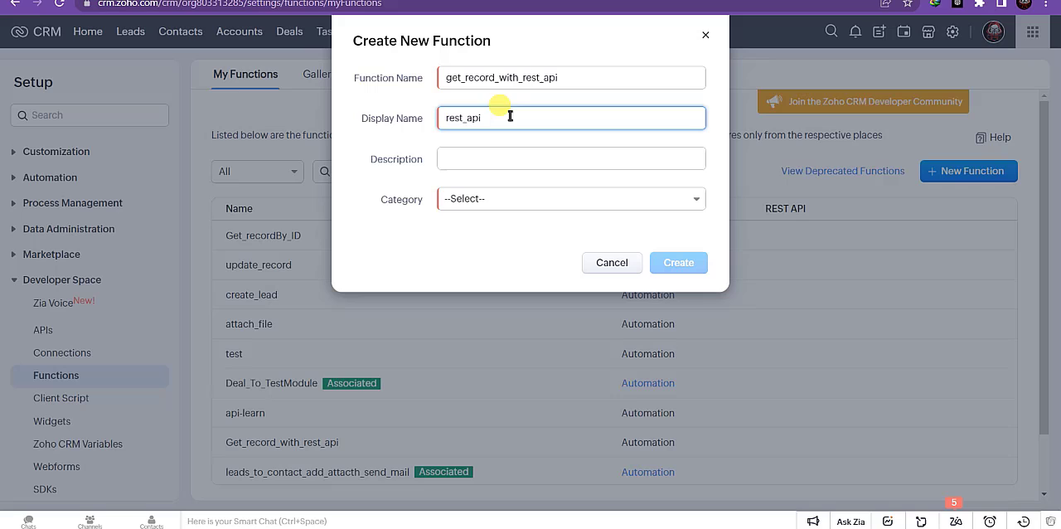
pyautogui.click(571, 199)
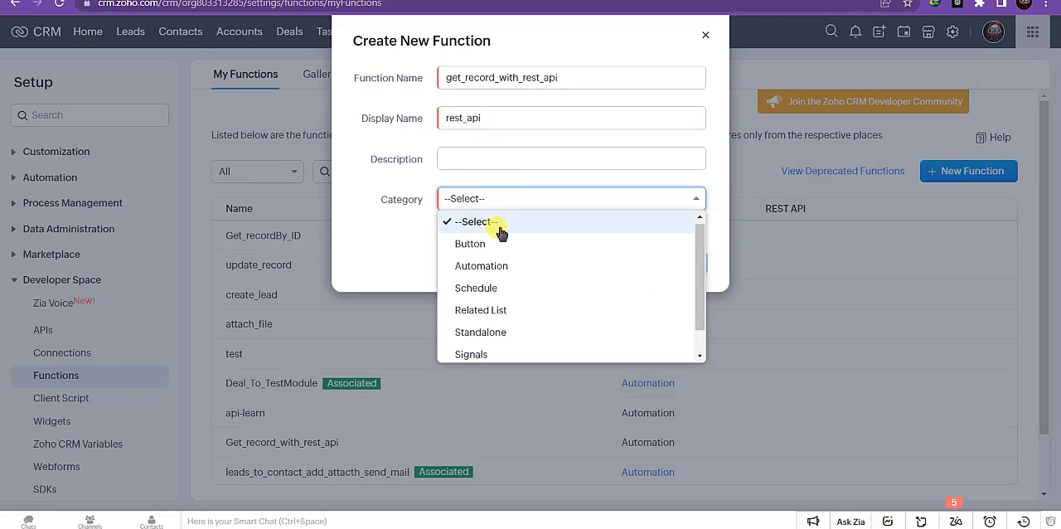
pyautogui.click(481, 265)
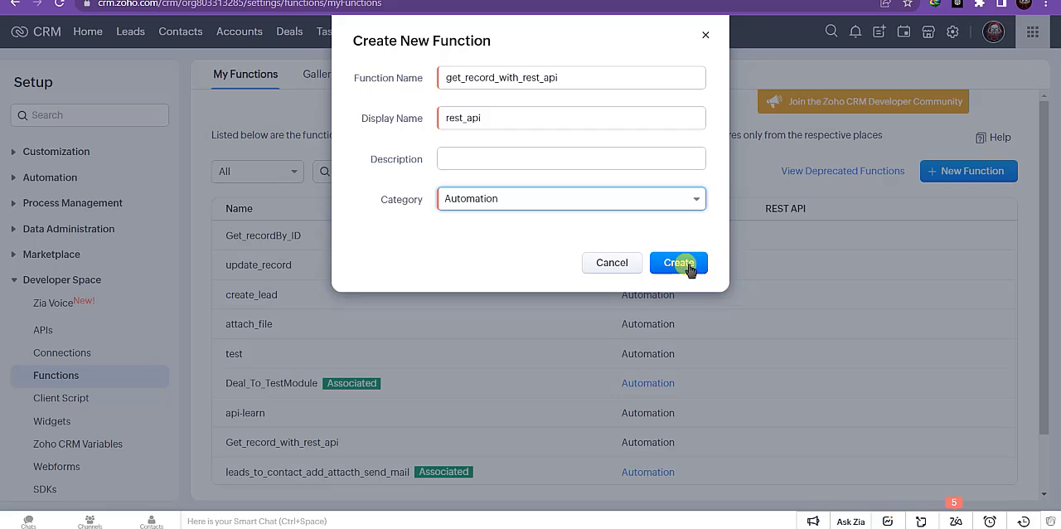
pyautogui.click(678, 262)
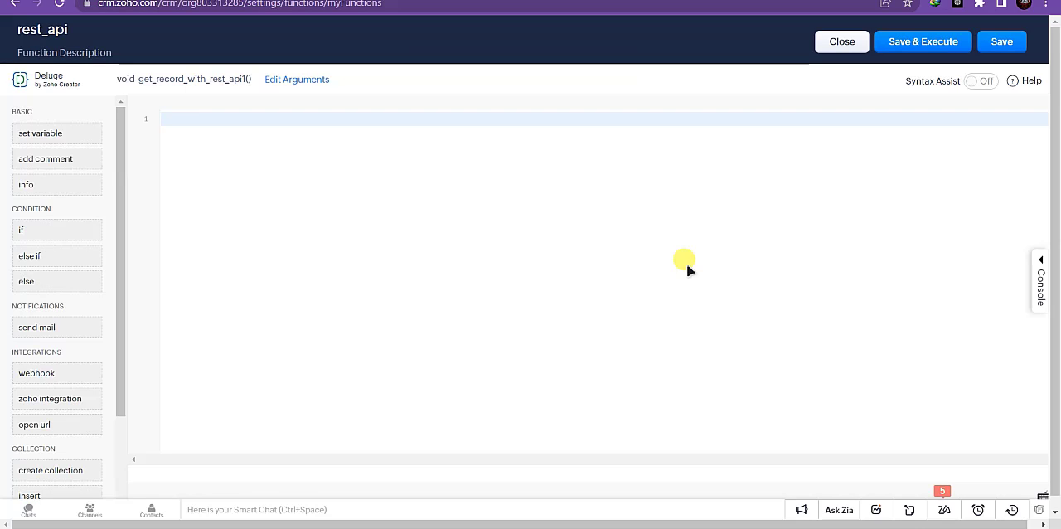
pyautogui.moveTo(507, 481)
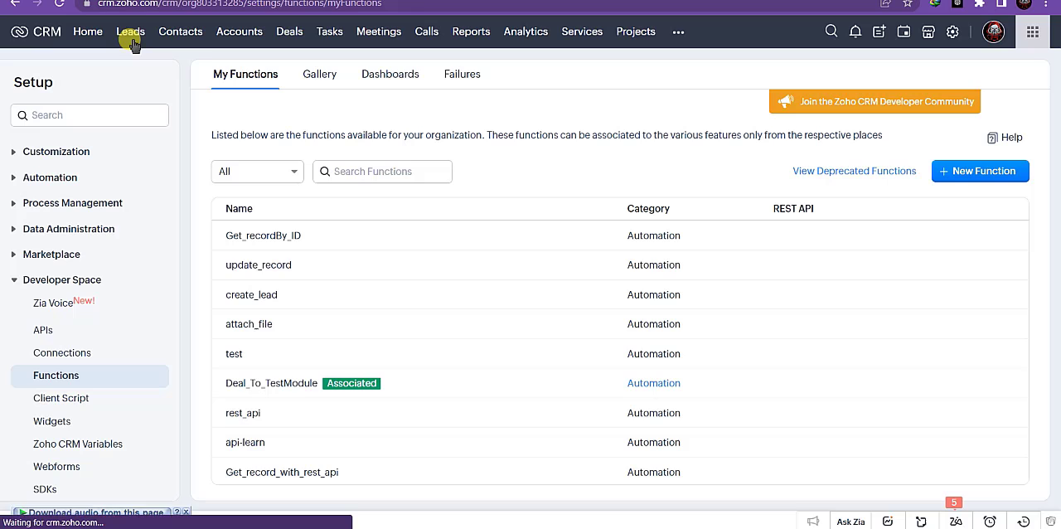
# Go to the Leads module and view the Developer Developer lead record for its id
pyautogui.click(130, 32)
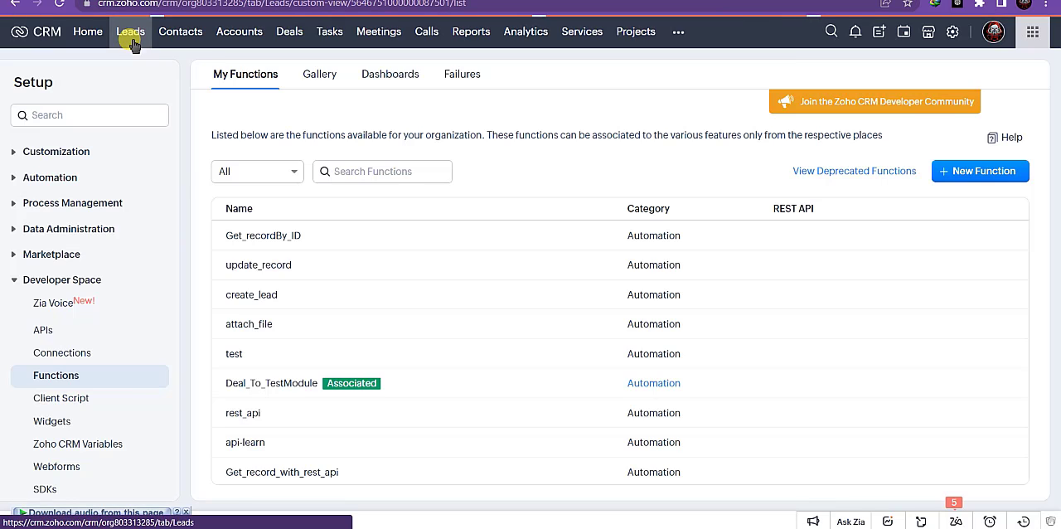
pyautogui.click(130, 31)
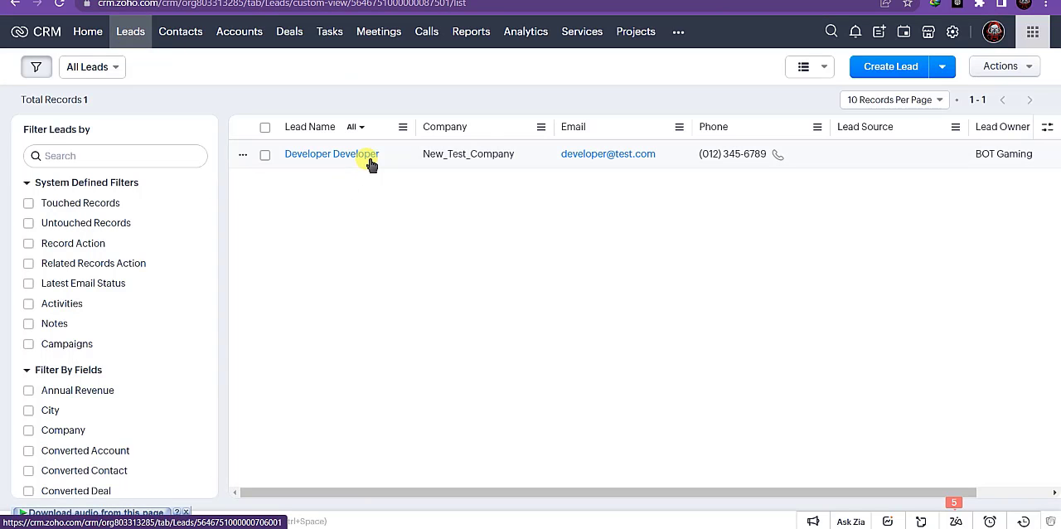
pyautogui.click(331, 153)
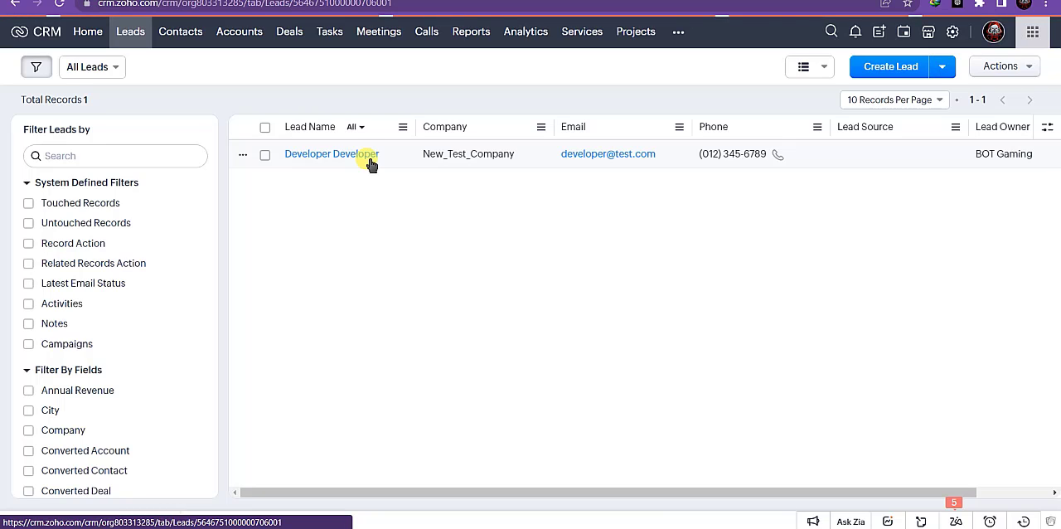
pyautogui.click(331, 153)
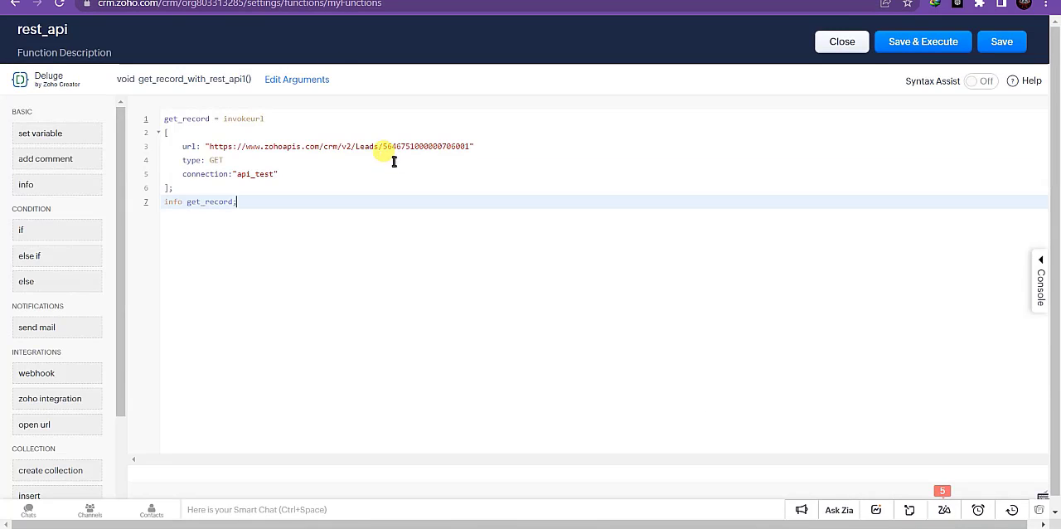
# Put the lead id into the invokeurl GET request URL and Save & Execute the function
pyautogui.click(384, 146)
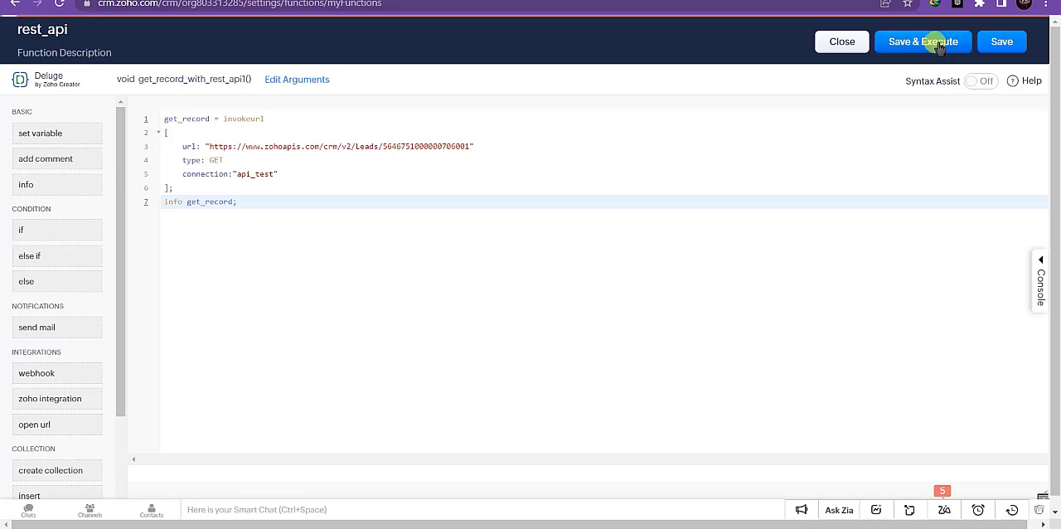
pyautogui.click(922, 42)
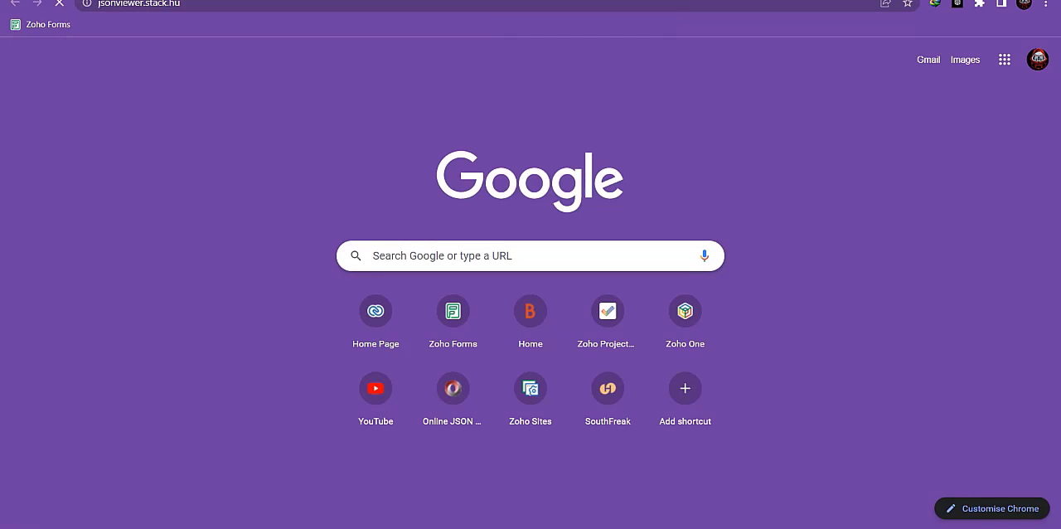
# Paste the lead JSON response into jsonviewer.stack.hu and highlight the Company value New_Test_Company
pyautogui.click(451, 388)
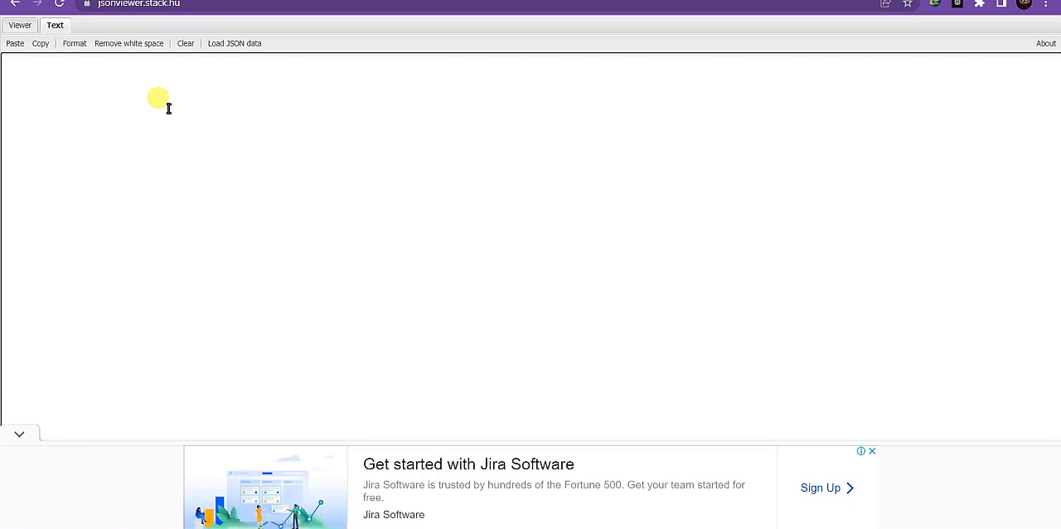
pyautogui.click(73, 43)
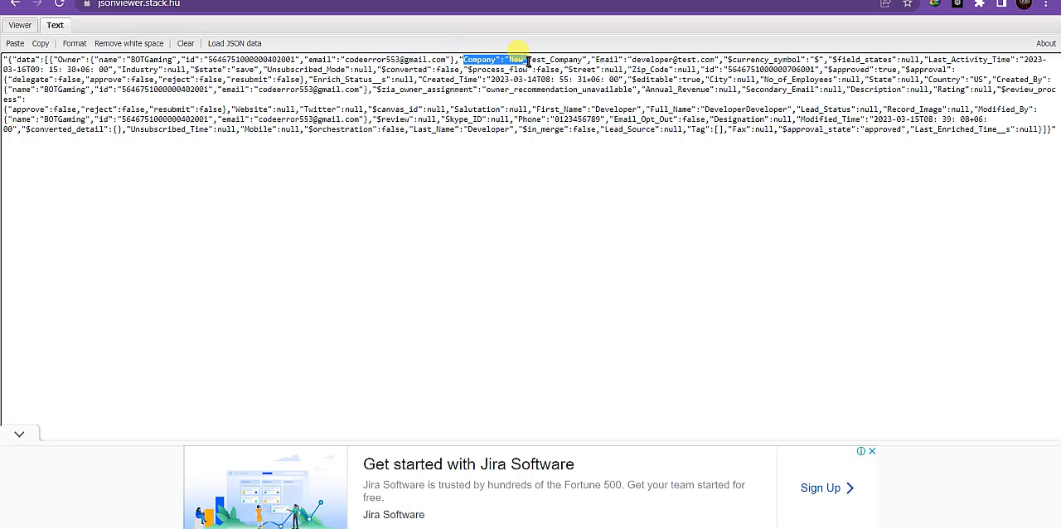
pyautogui.moveTo(517, 60); pyautogui.dragTo(583, 60)
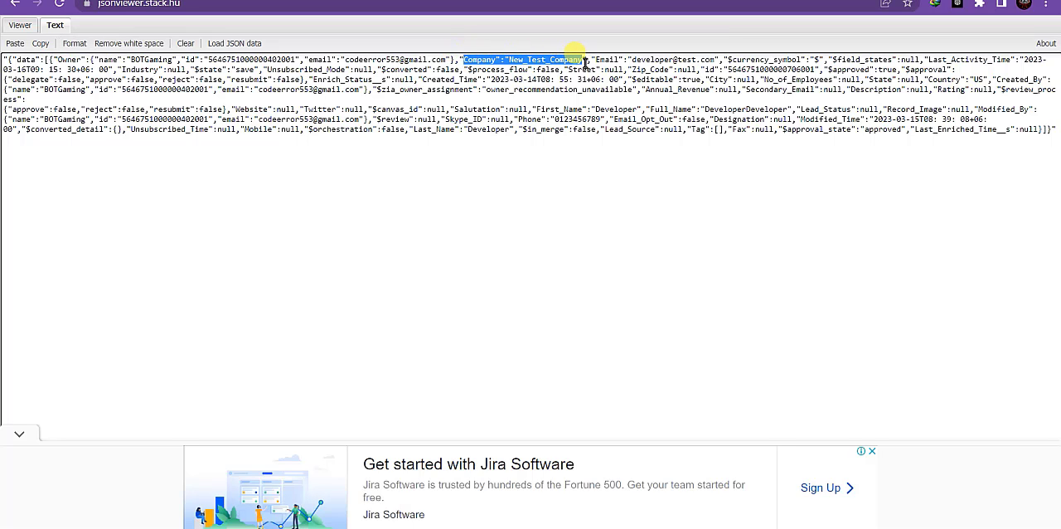